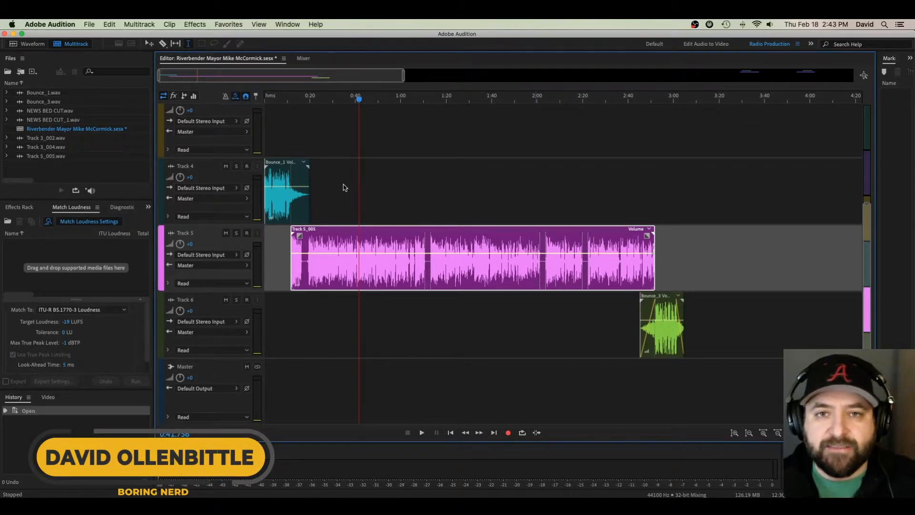
mouse_move(349, 232)
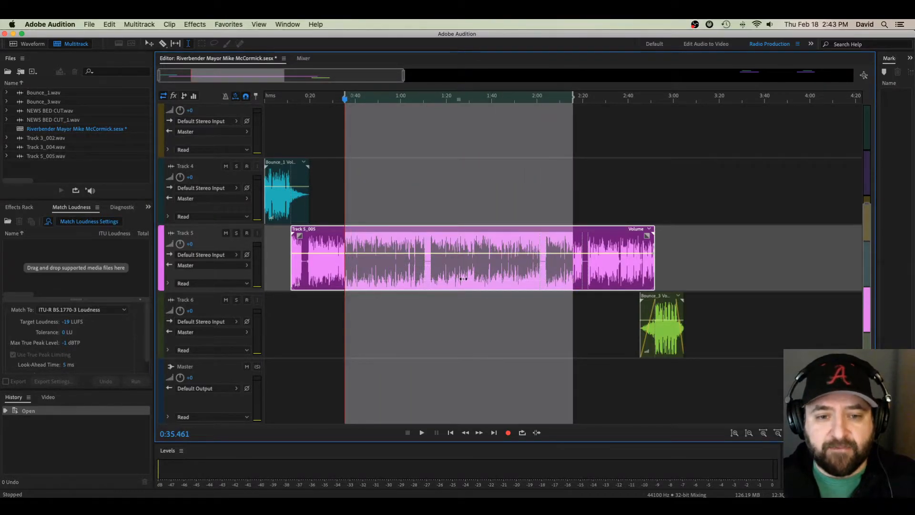
- Browse the File > Export > Multitrack Mixdown choices for the session
left_click(90, 24)
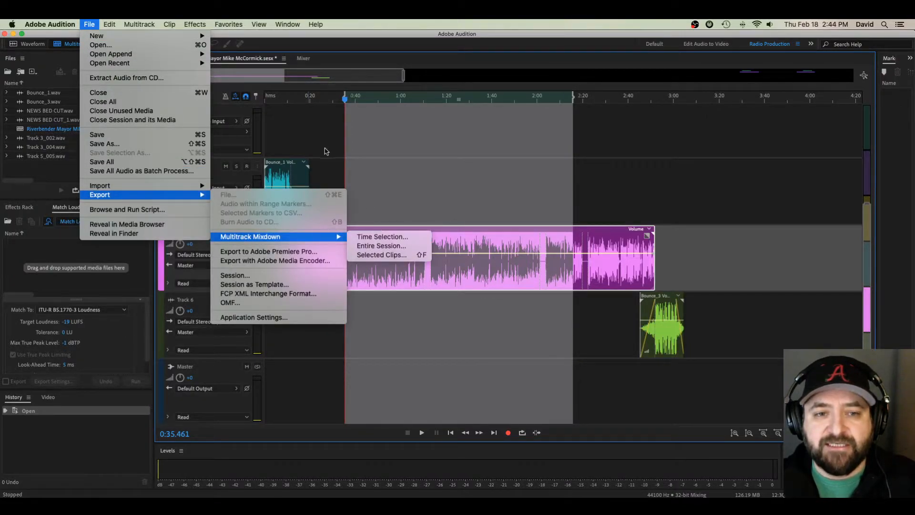
mouse_move(755, 139)
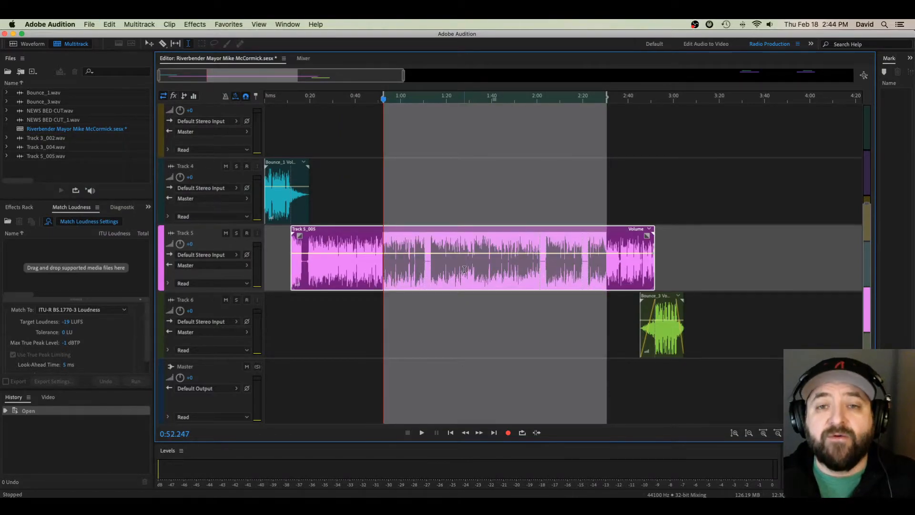
- From the clip's context menu, choose Export Mixdown > Selected Clips
right_click(466, 270)
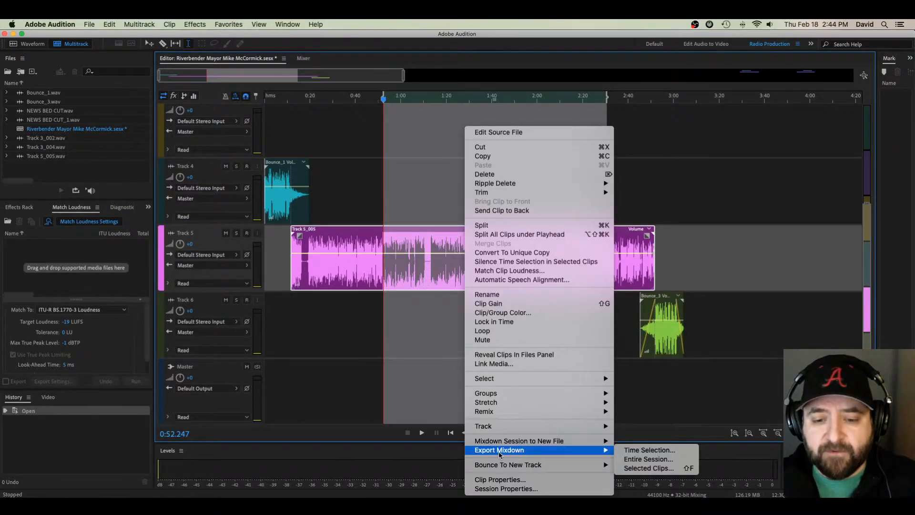
mouse_move(649, 468)
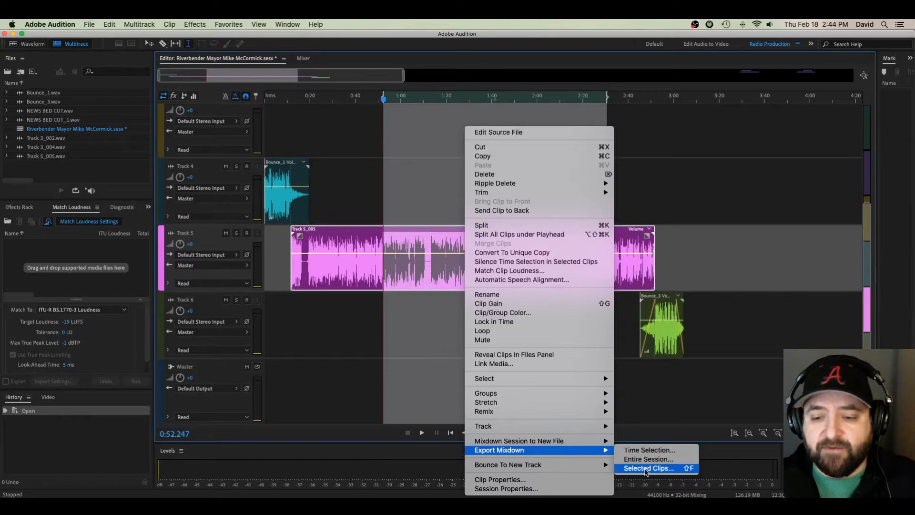
left_click(650, 468)
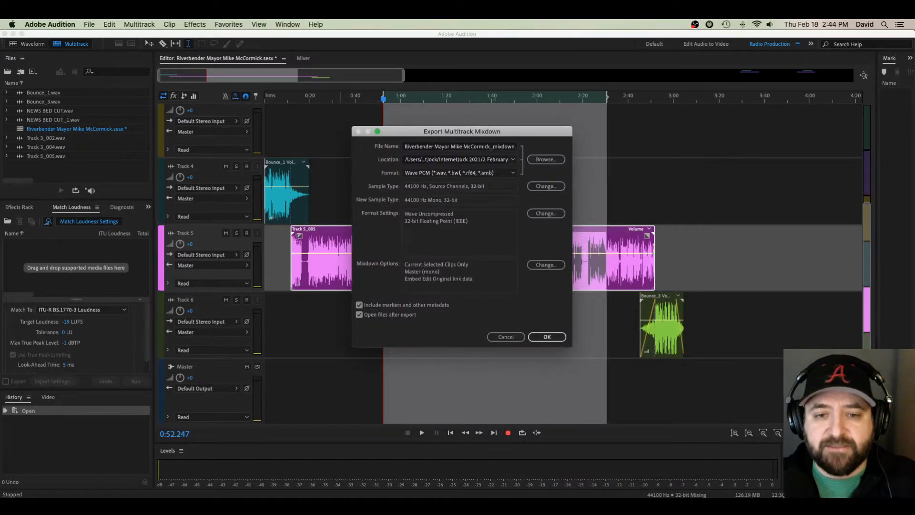
mouse_move(486, 146)
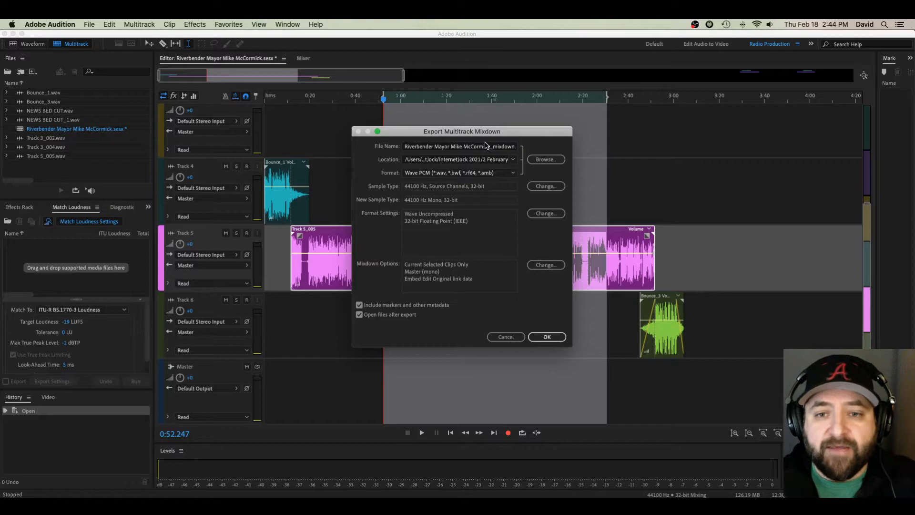
mouse_move(505, 139)
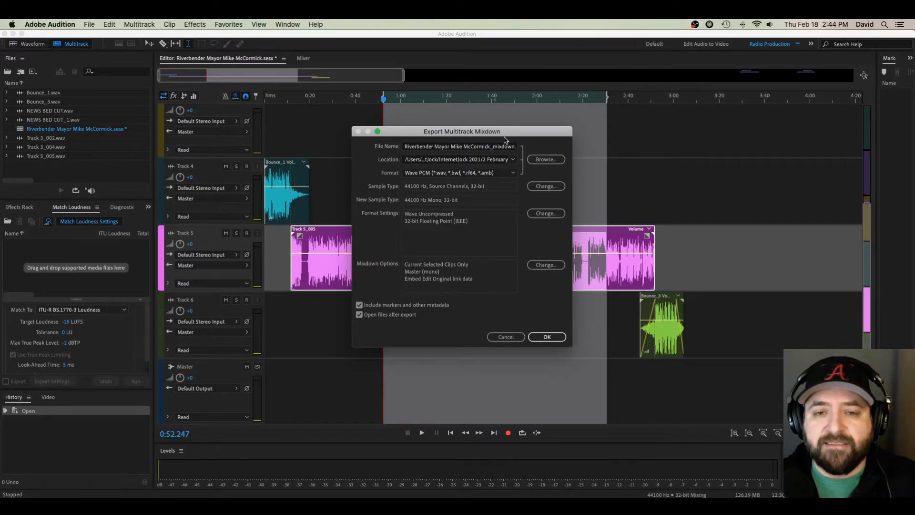
mouse_move(385, 180)
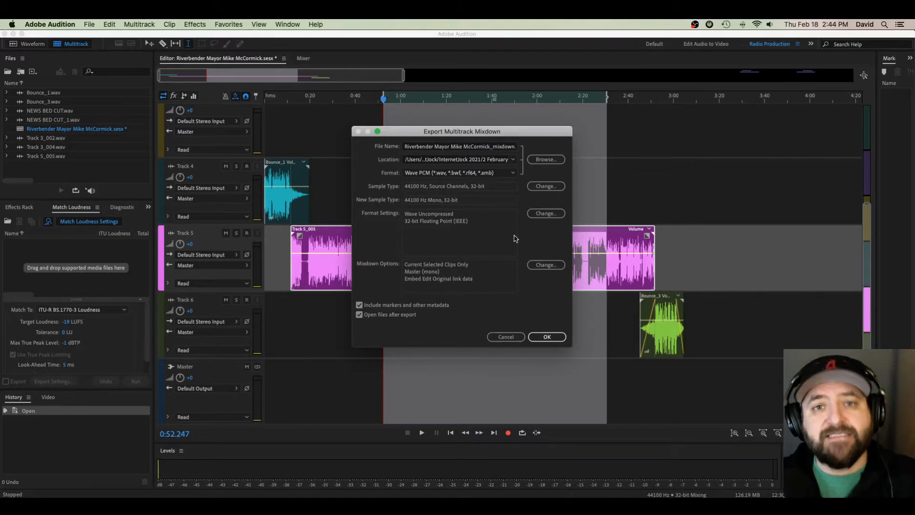
mouse_move(525, 249)
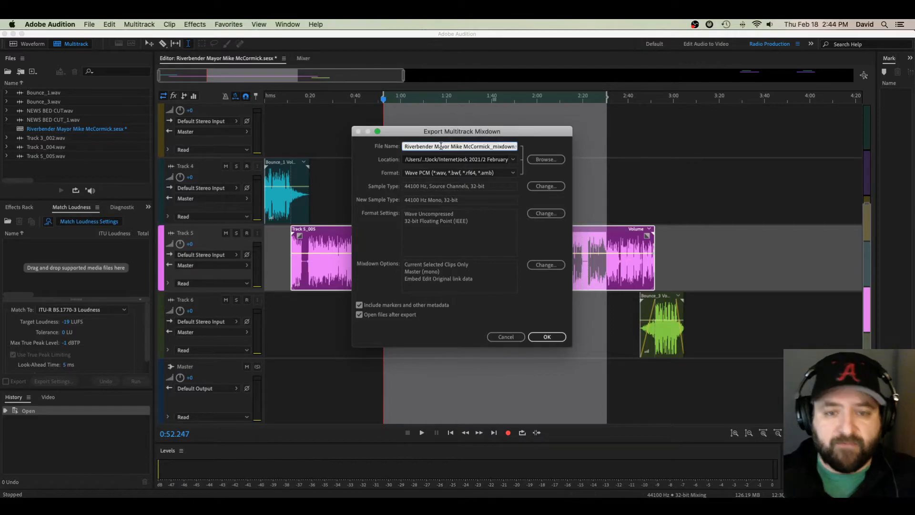
- Replace the default export file name with 'test mp3'
left_click(459, 145)
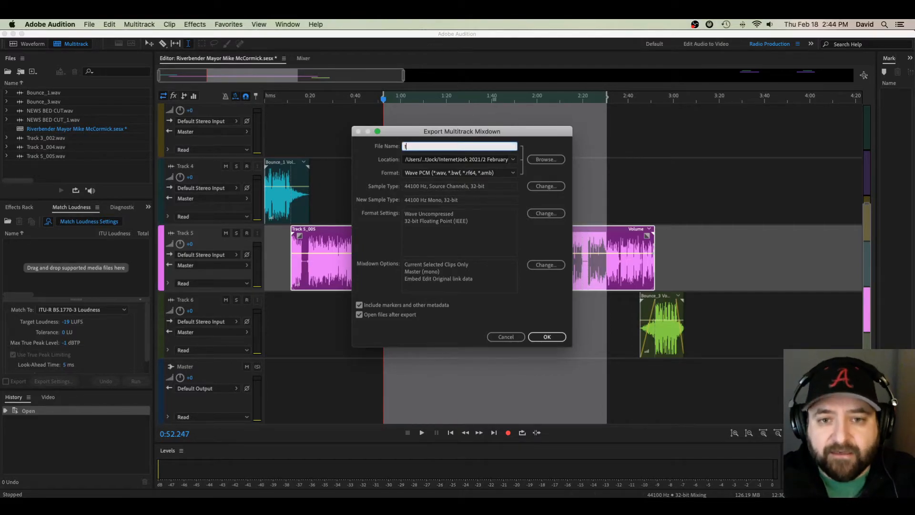
type("test mp")
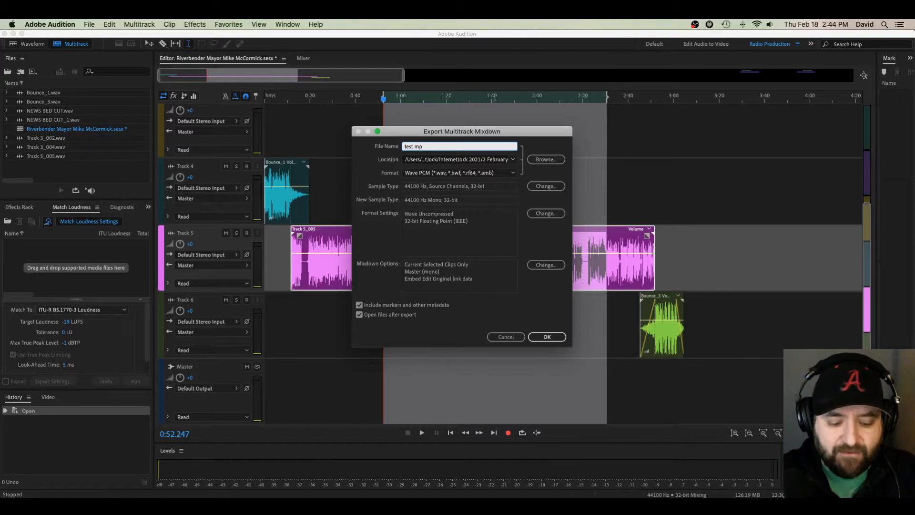
type("3")
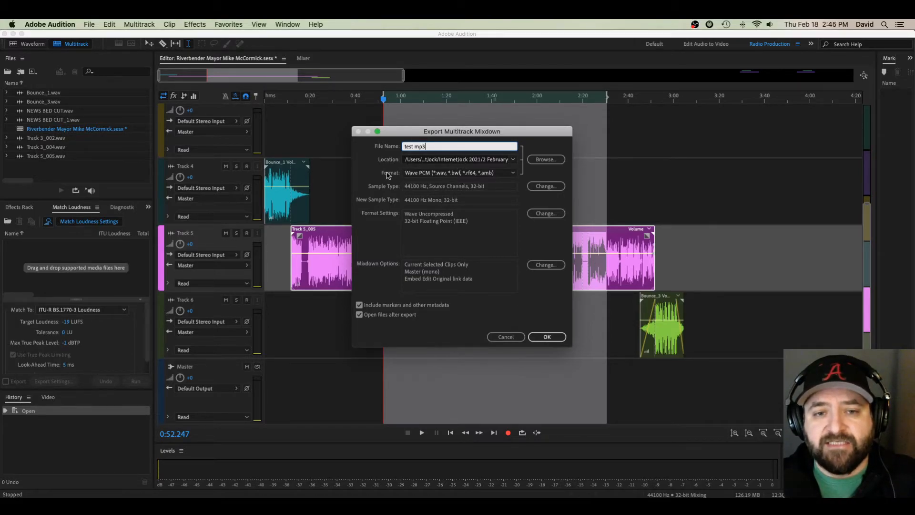
- Choose MP3 Audio (*.mp3) as the mixdown format, at 192 Kbps CBR
left_click(460, 172)
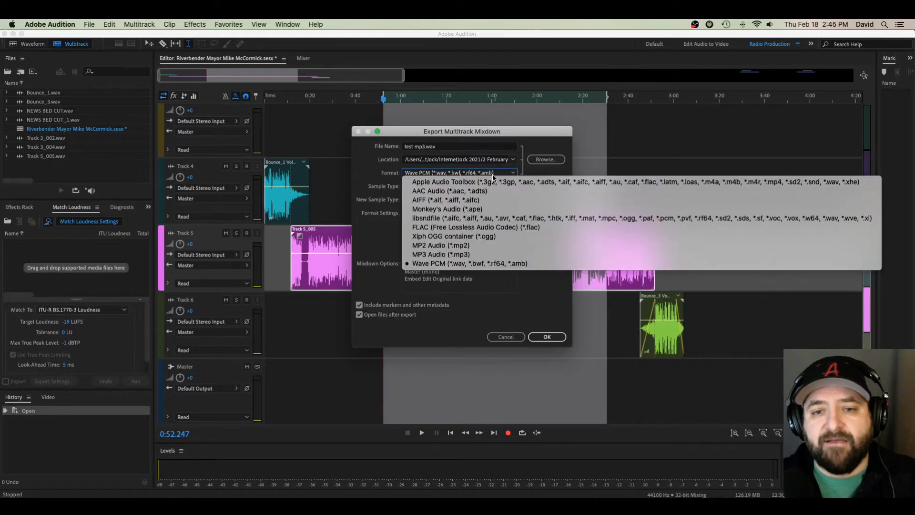
mouse_move(445, 200)
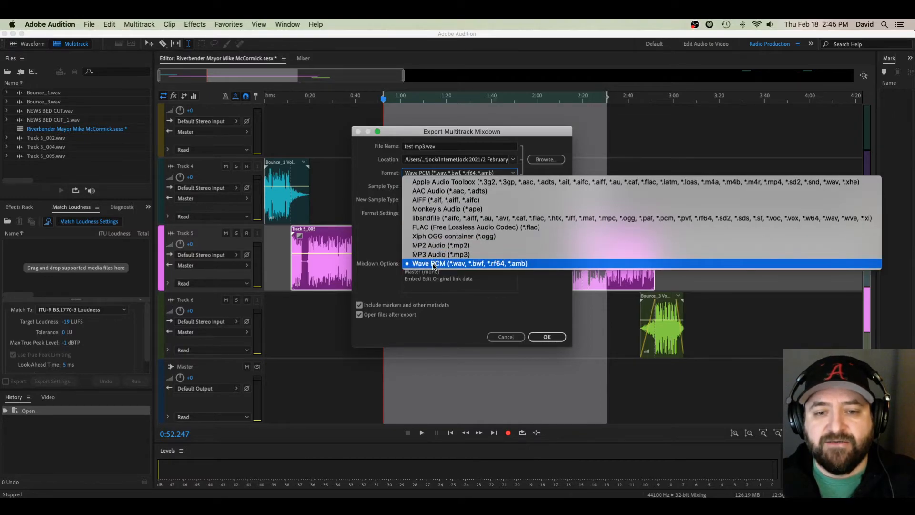
mouse_move(439, 254)
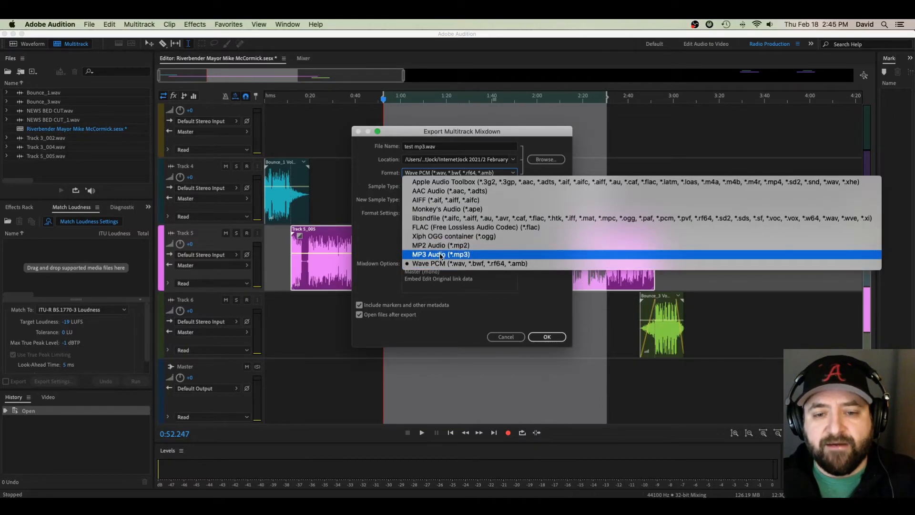
left_click(437, 254)
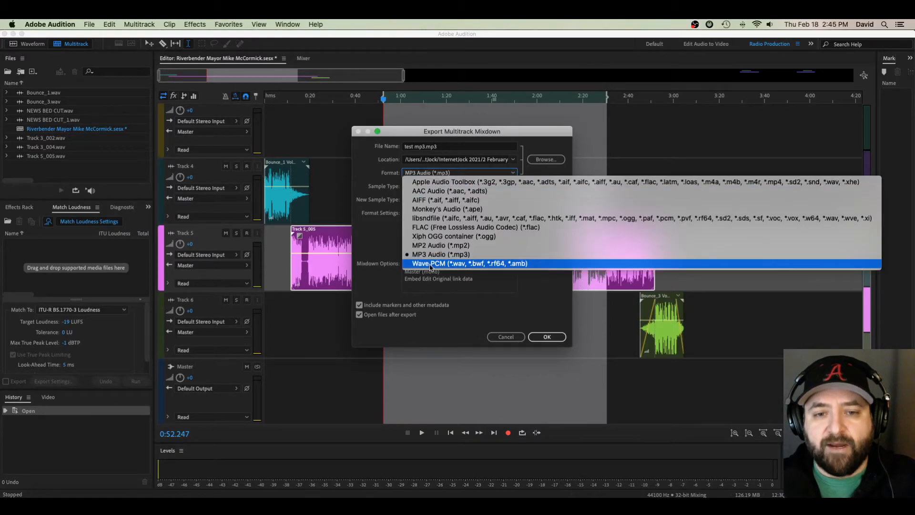
left_click(465, 264)
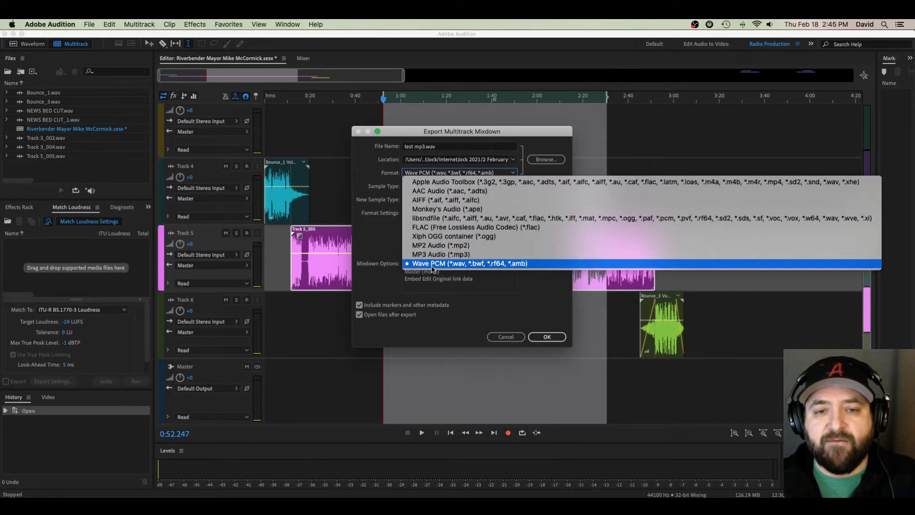
left_click(440, 254)
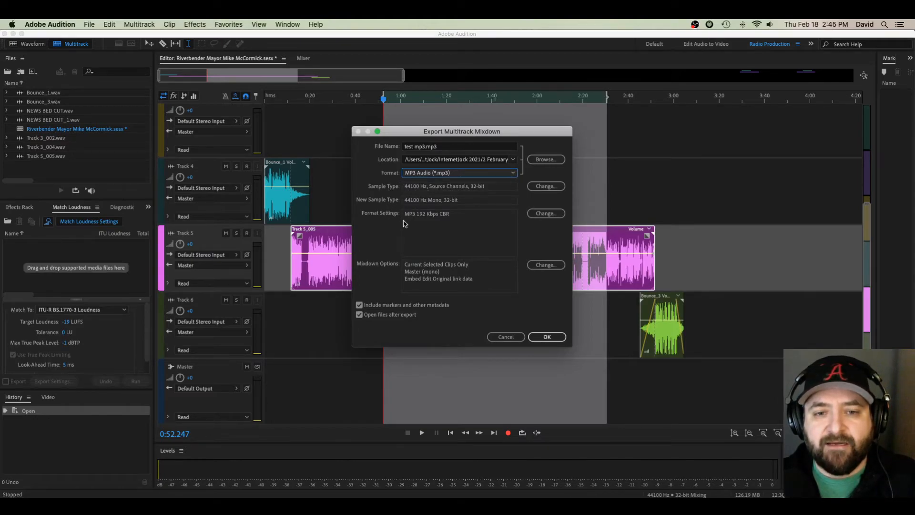
mouse_move(470, 191)
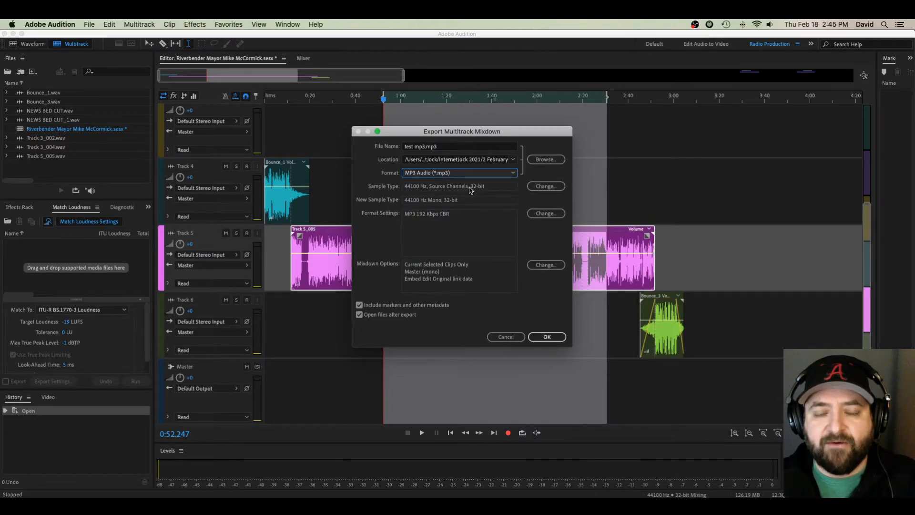
mouse_move(508, 268)
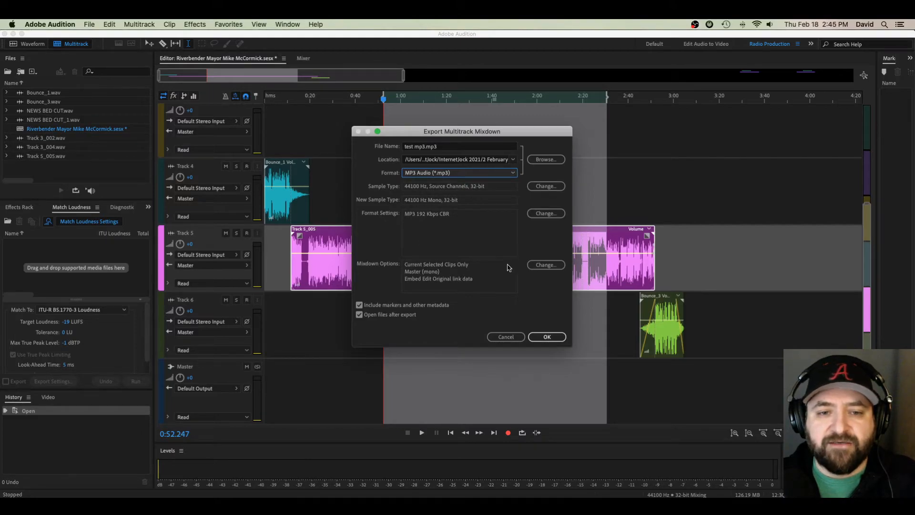
mouse_move(490, 275)
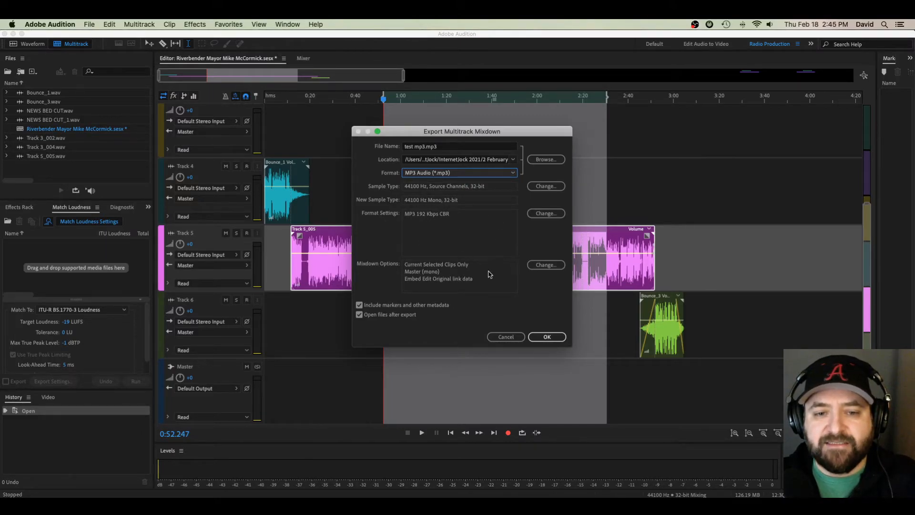
mouse_move(471, 278)
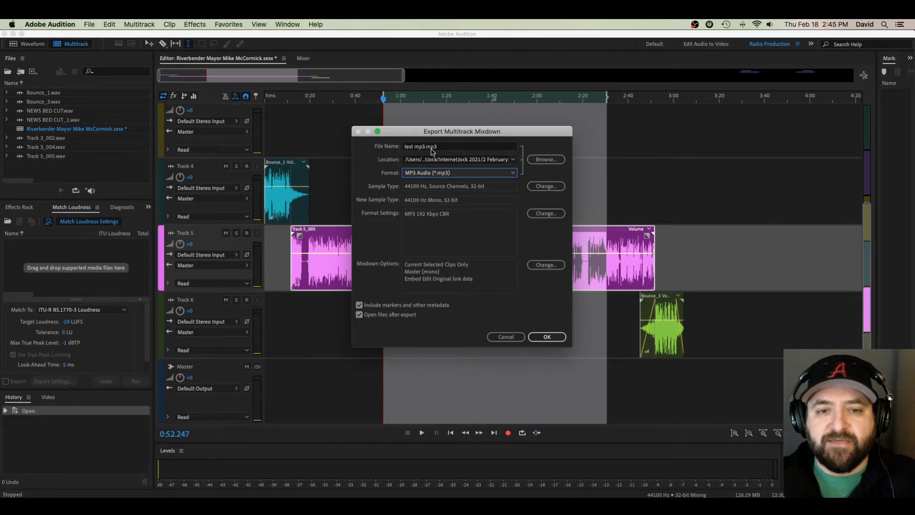
mouse_move(488, 159)
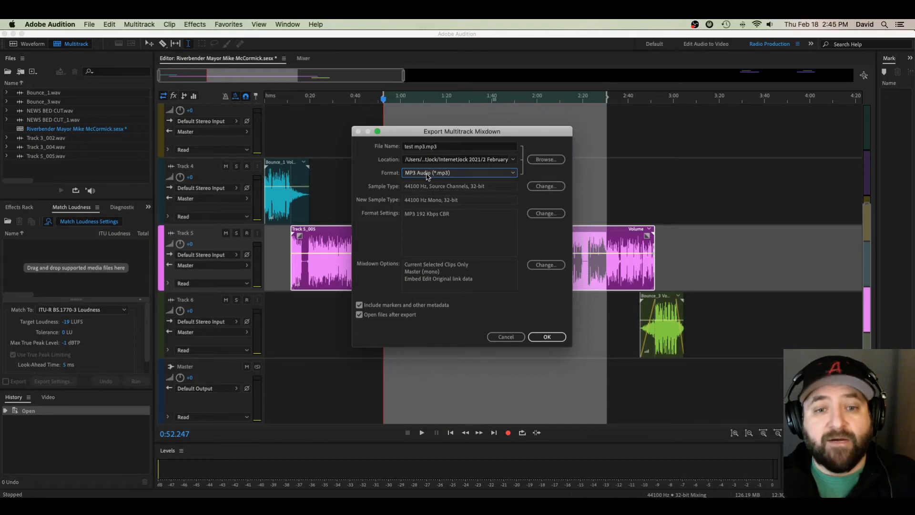
- Run the MP3 export and show test mp3.mp3 in Finder's February folder
left_click(547, 337)
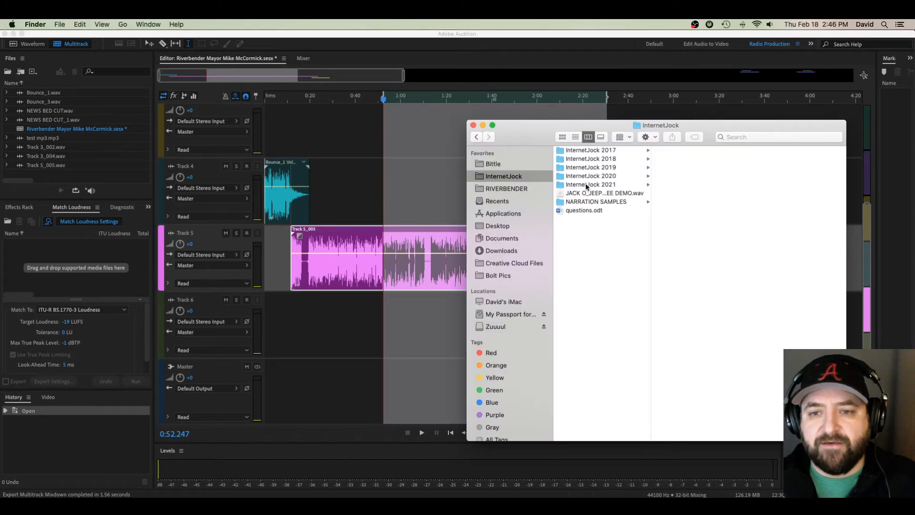
left_click(591, 185)
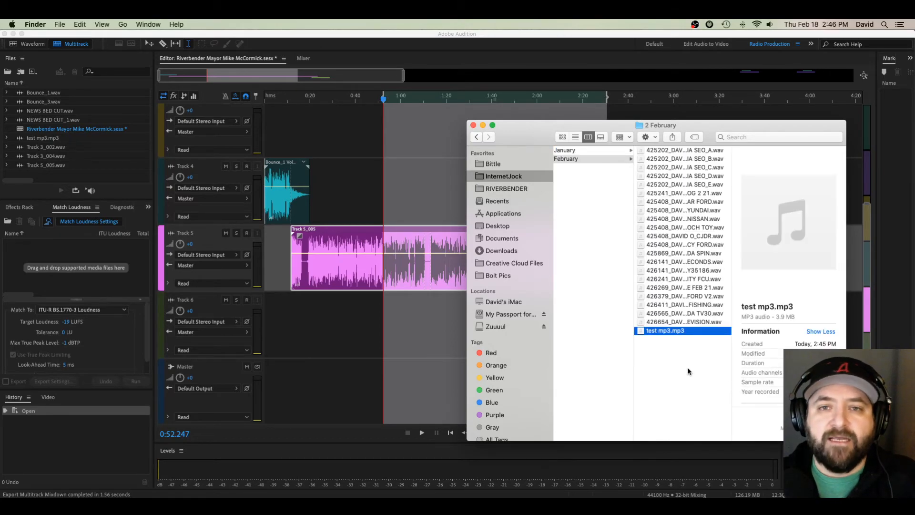
mouse_move(730, 341)
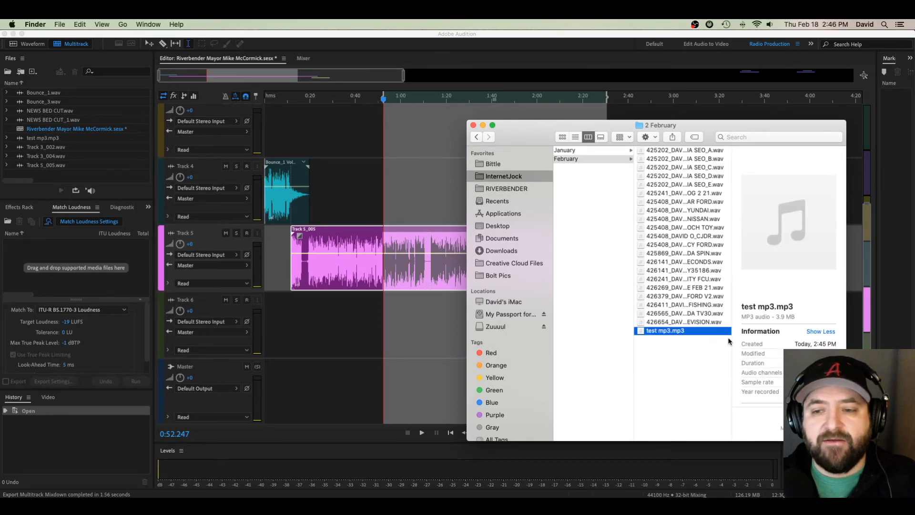